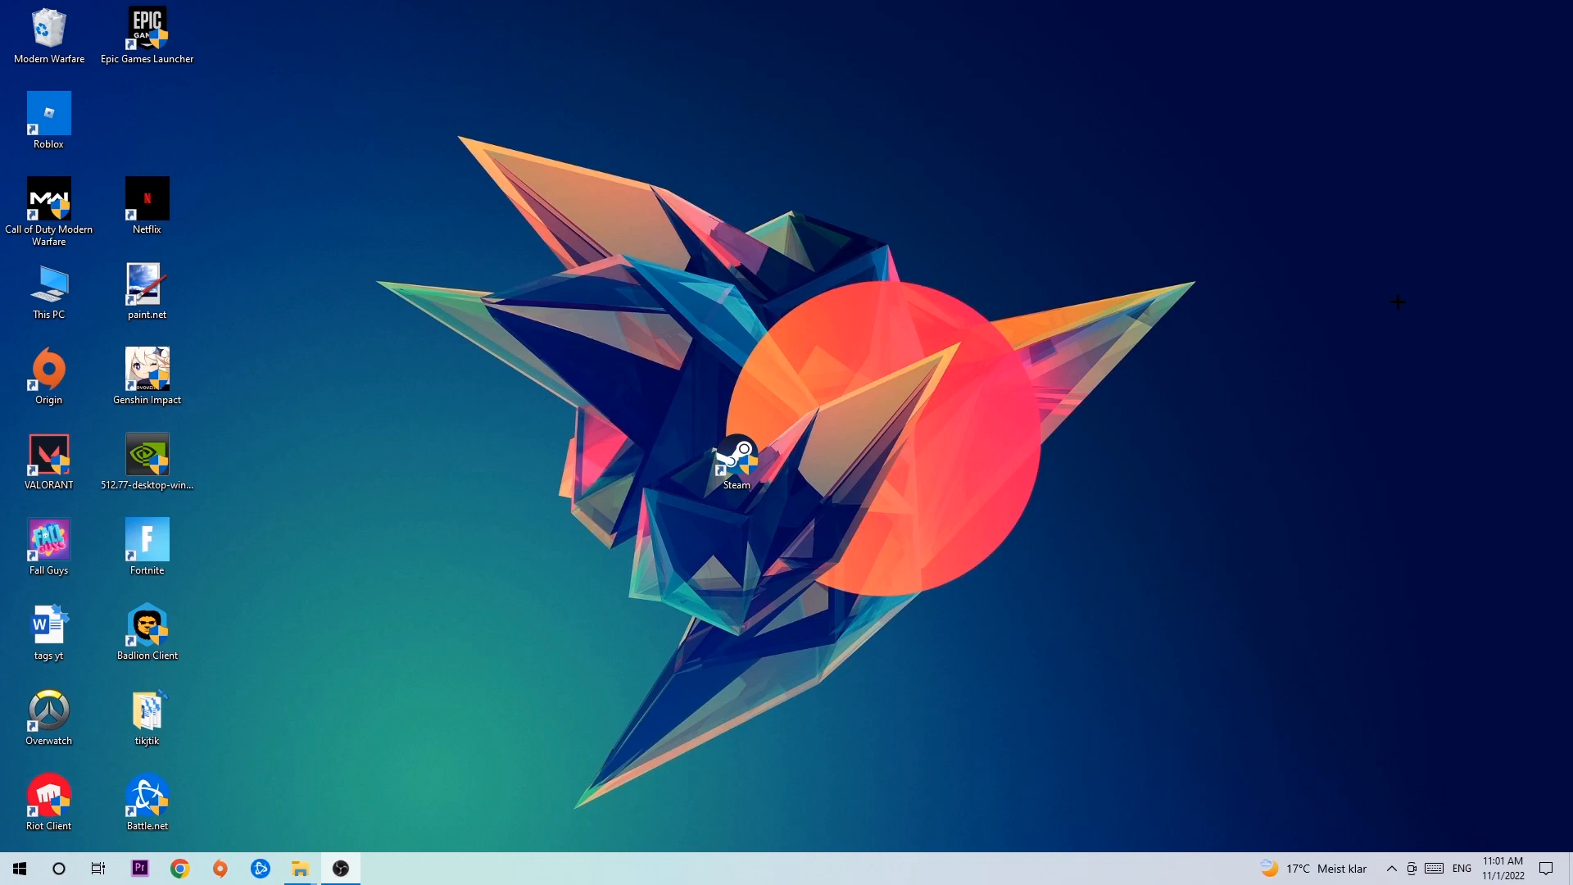
- Launch Task Manager from the taskbar's right-click menu to list running processes
{"action": "right_click", "coordinate": [695, 859]}
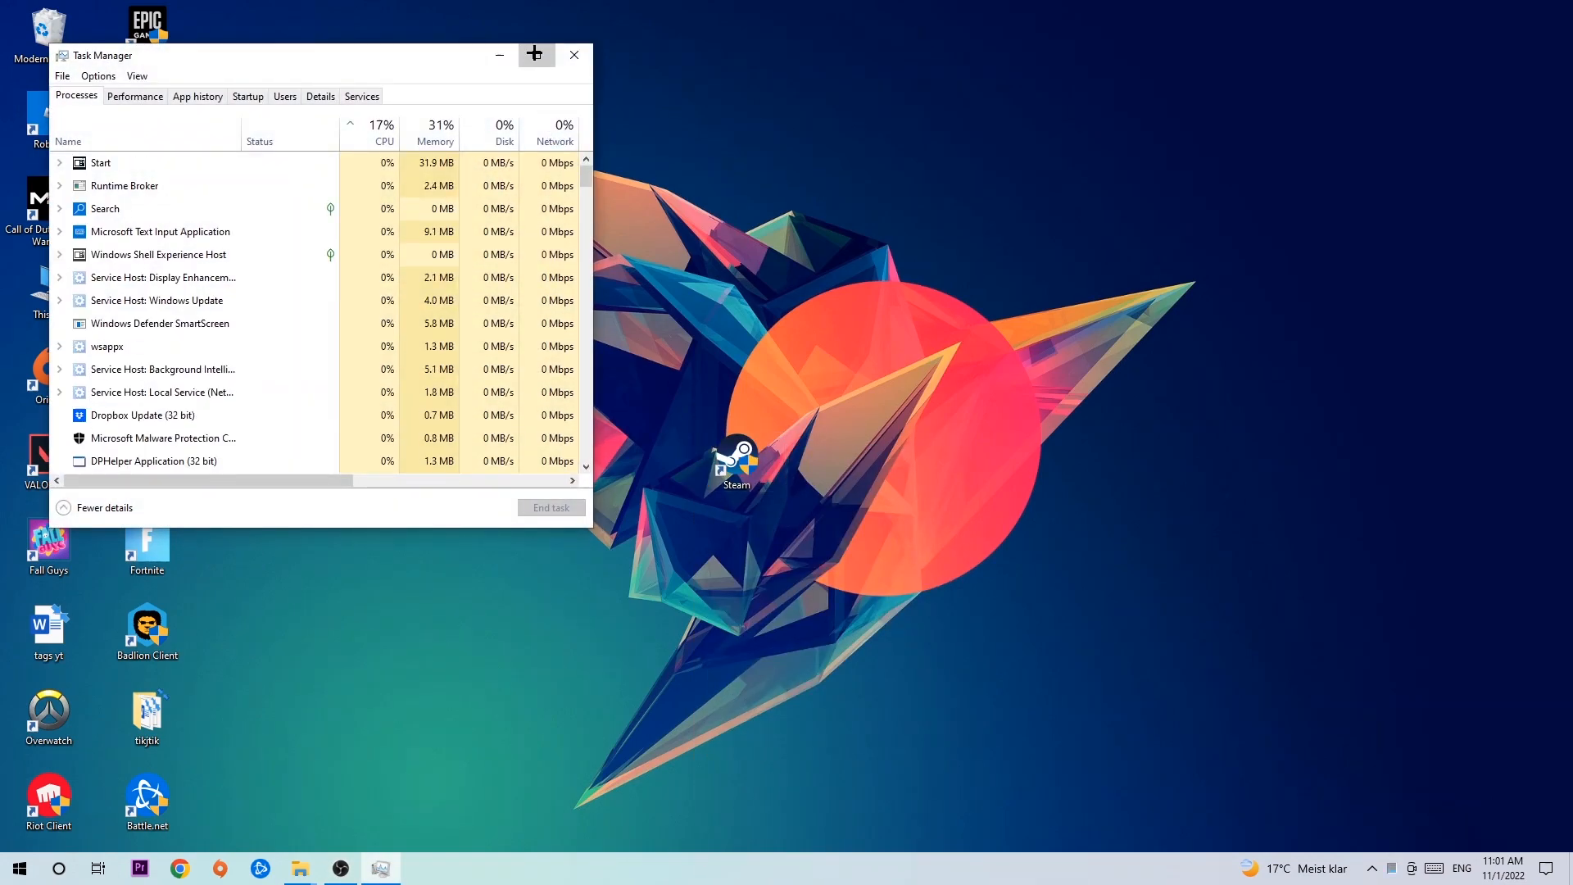
{"action": "left_click", "coordinate": [535, 54]}
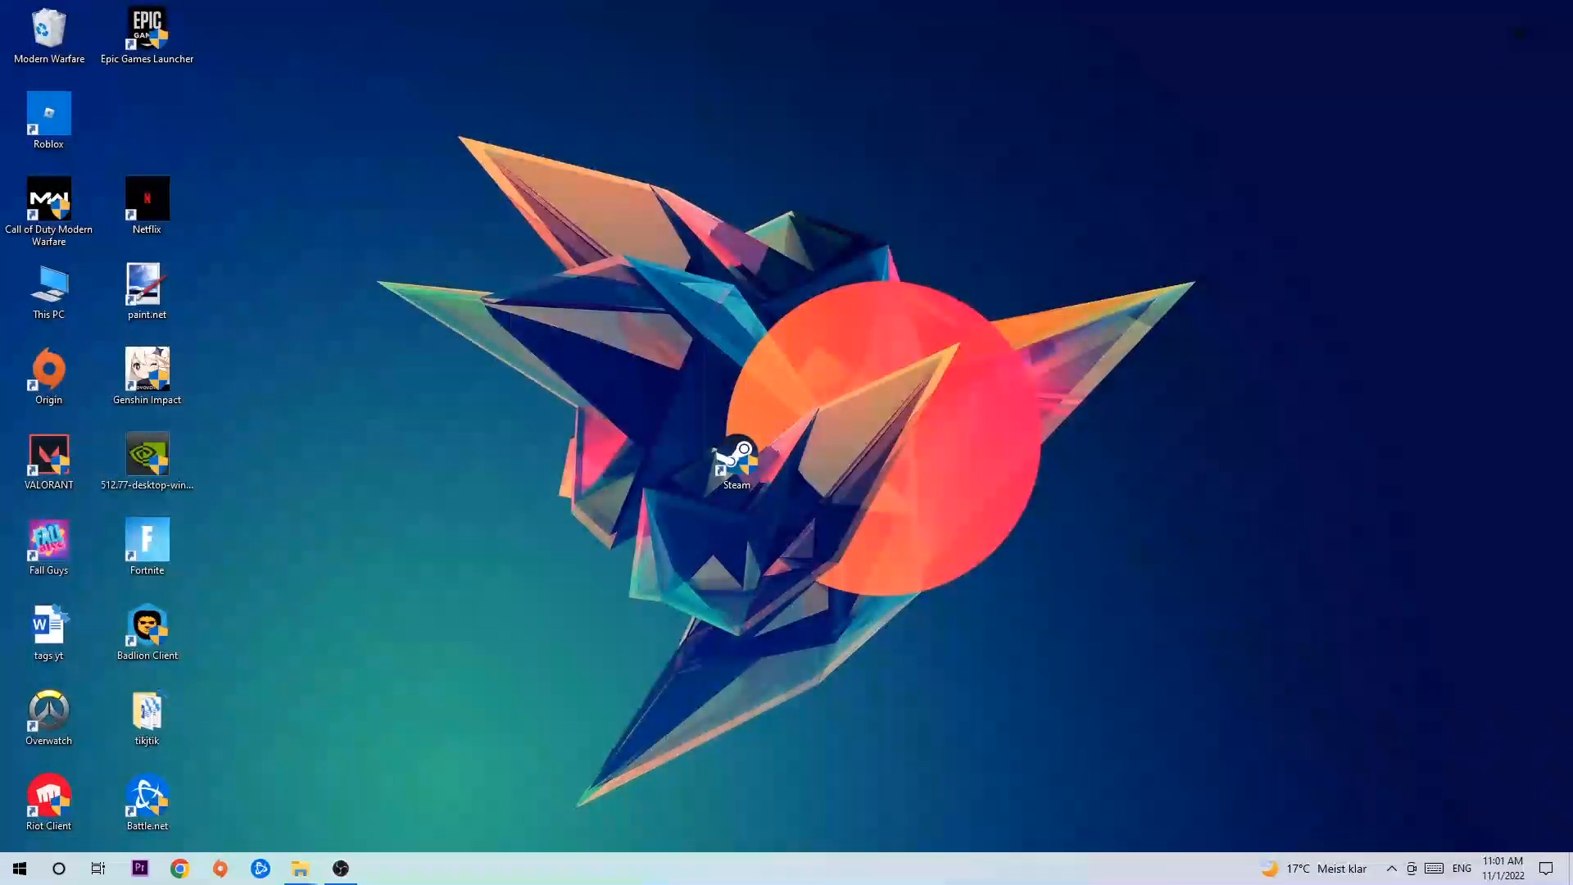
{"action": "mouse_move", "coordinate": [869, 153]}
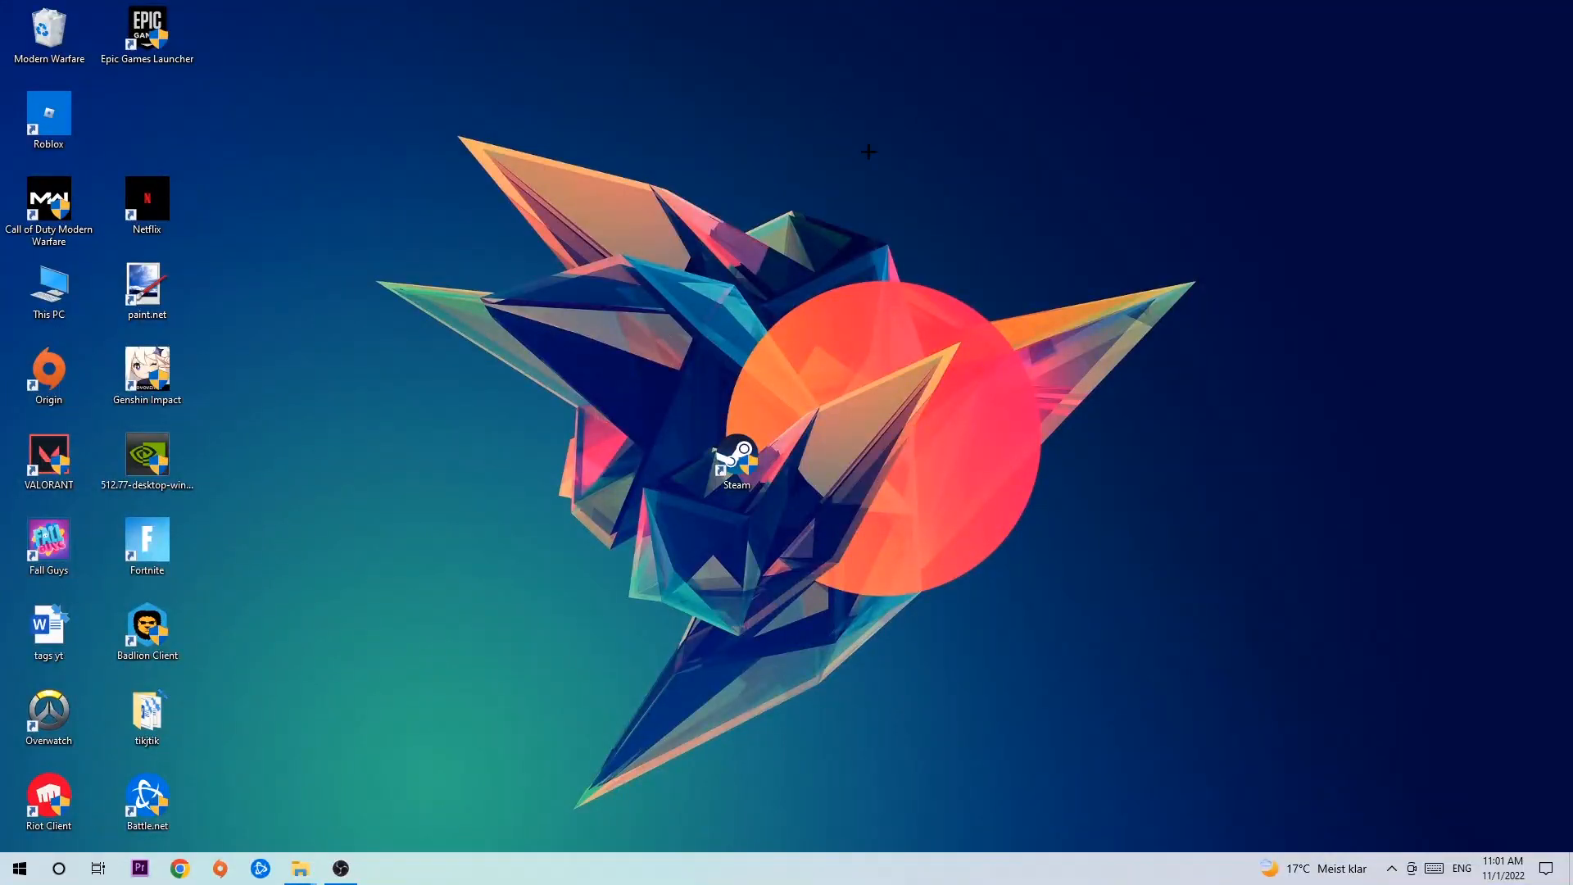
{"action": "mouse_move", "coordinate": [1135, 249]}
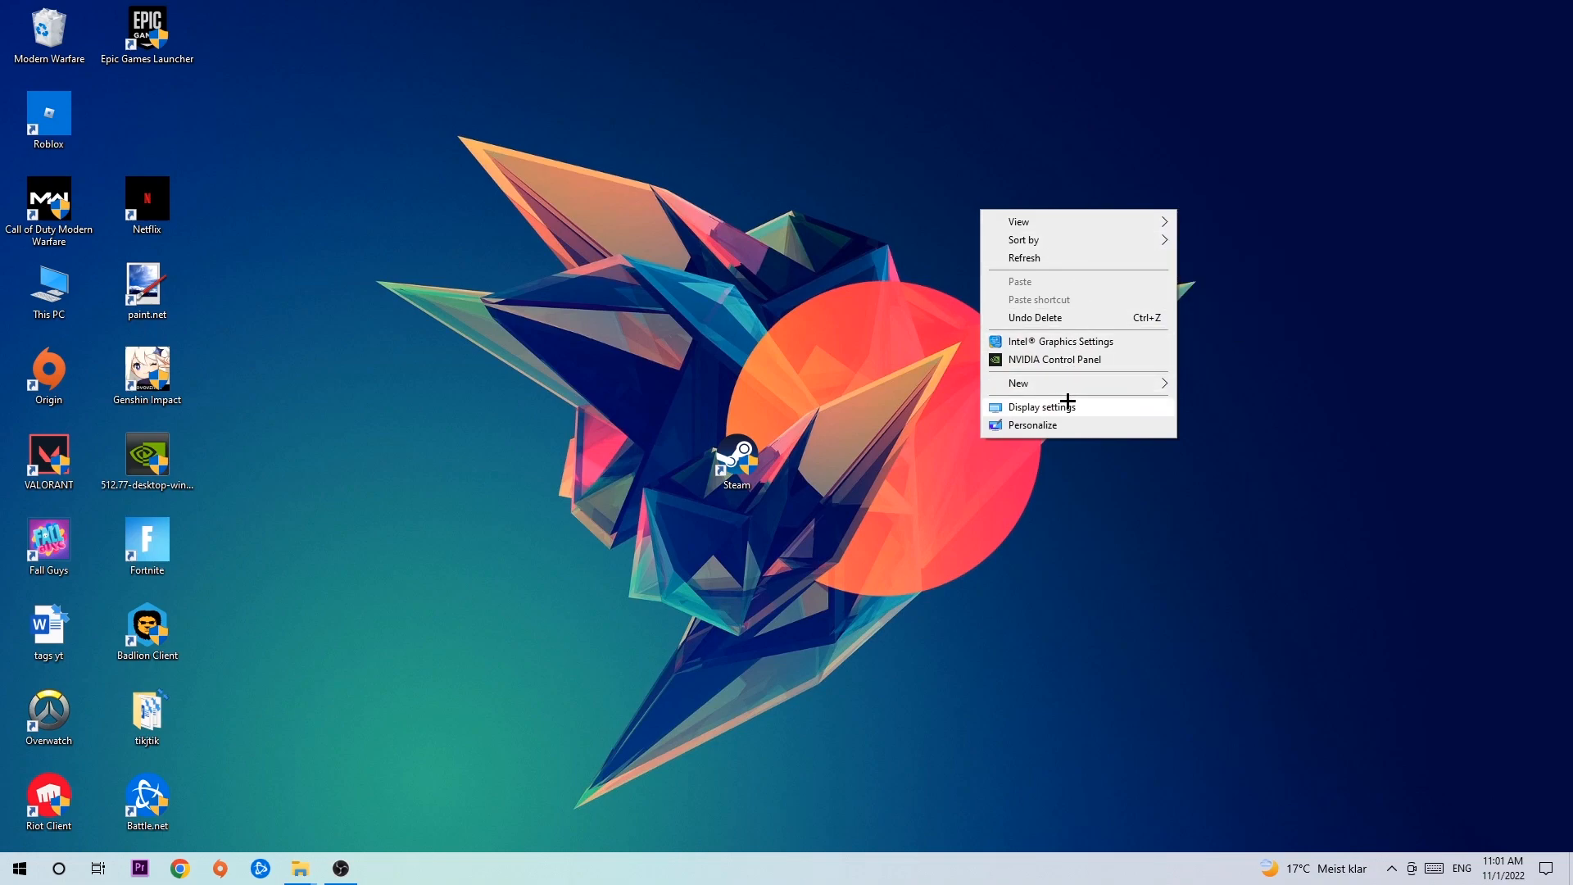
- Identify the monitors and check Display shows 100% scale and 1920 × 1080 resolution
{"action": "left_click", "coordinate": [1042, 406]}
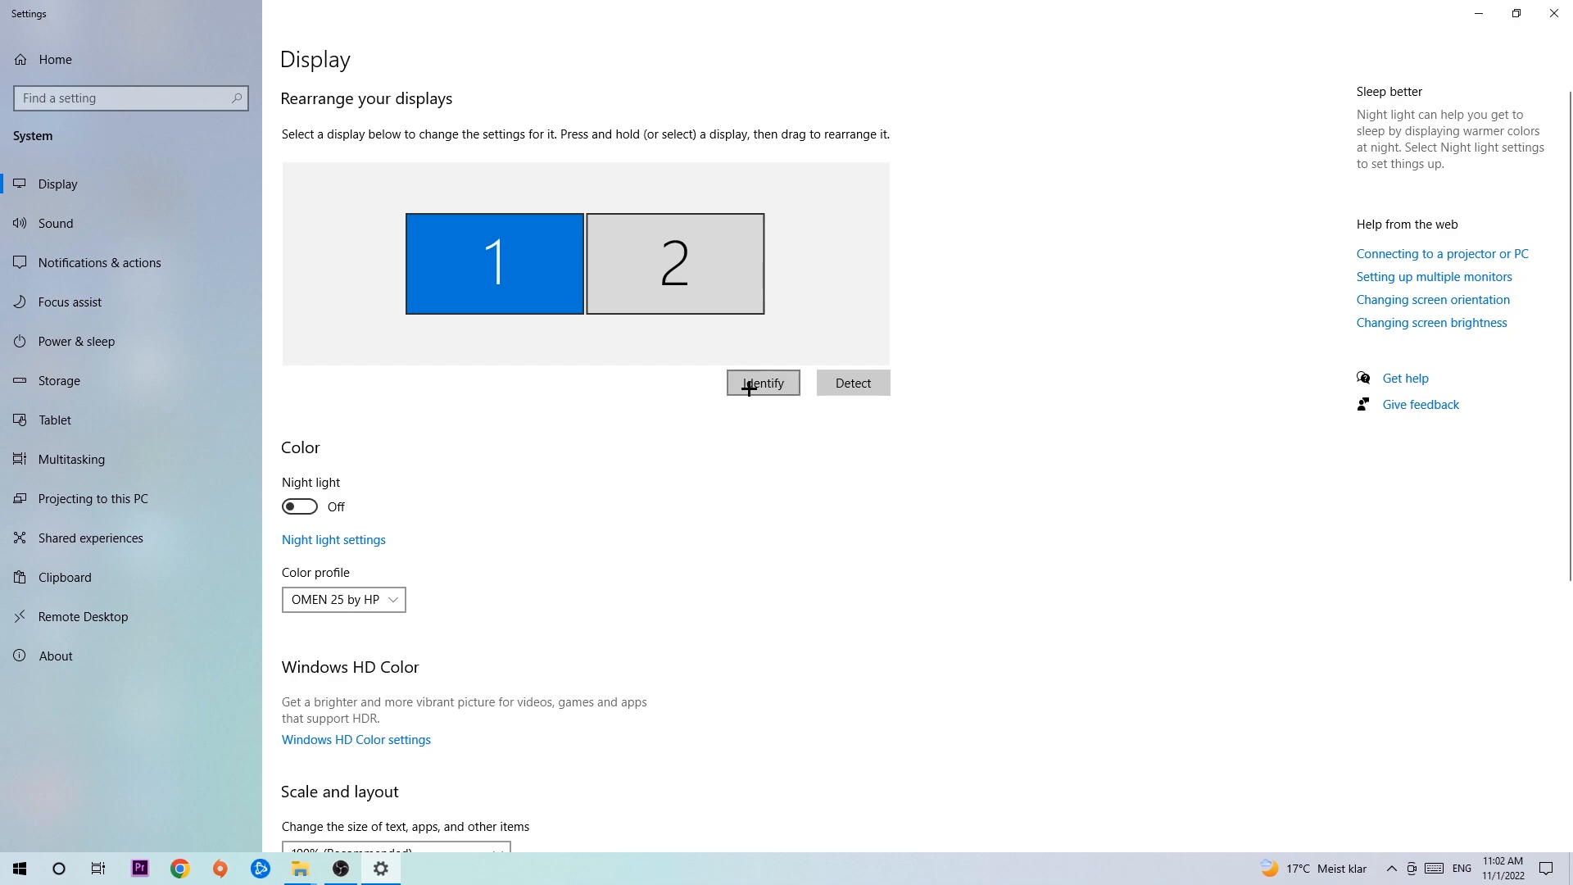
{"action": "left_click", "coordinate": [764, 383]}
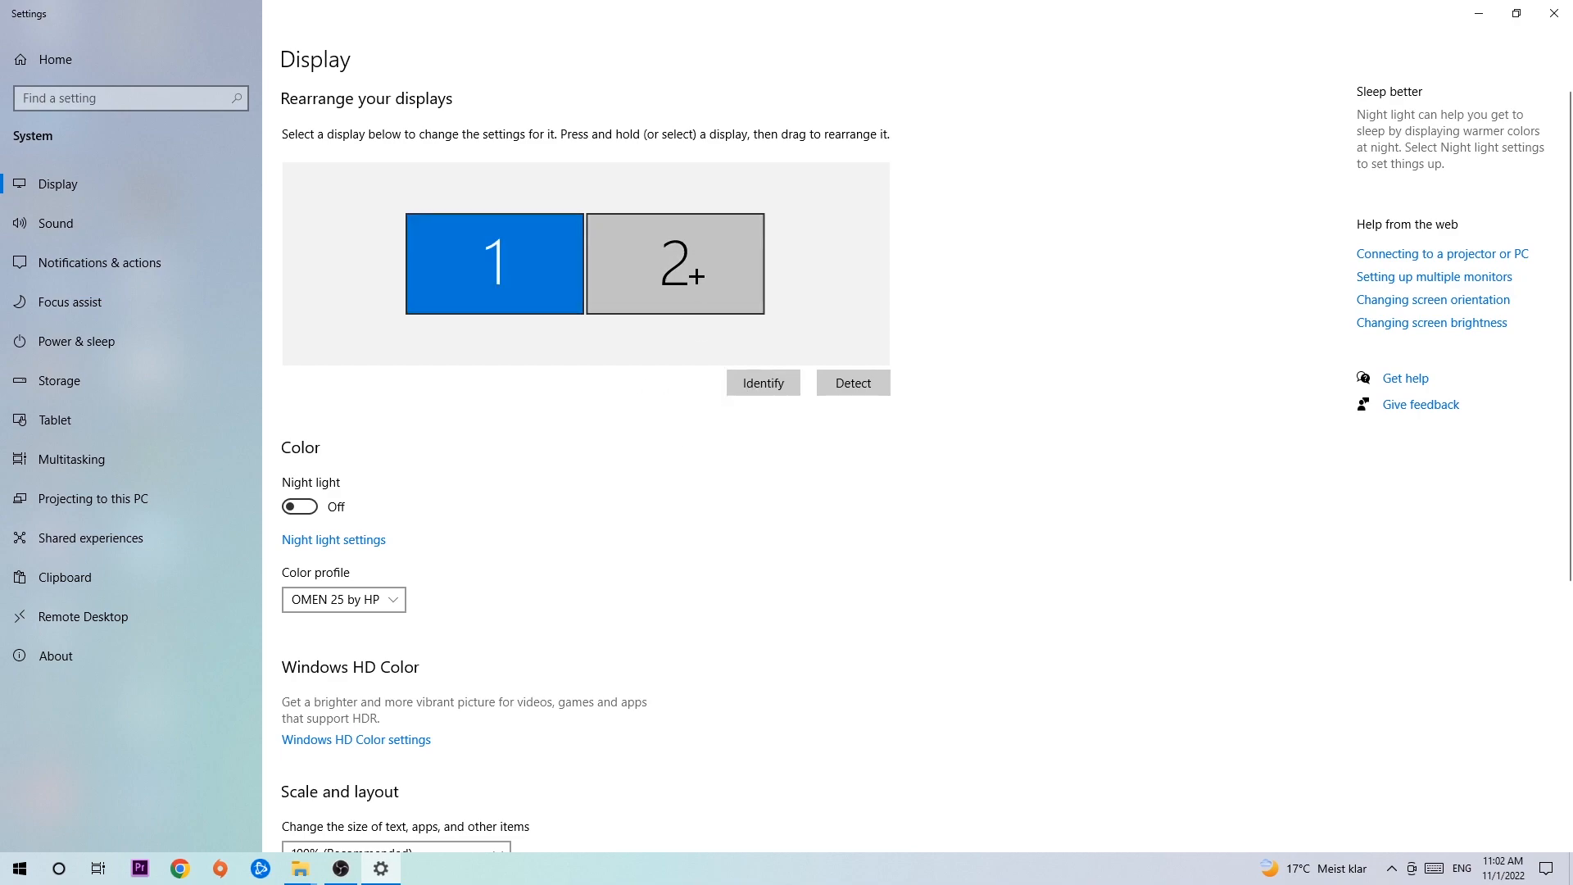
{"action": "scroll", "scroll_direction": "down", "scroll_amount": 3}
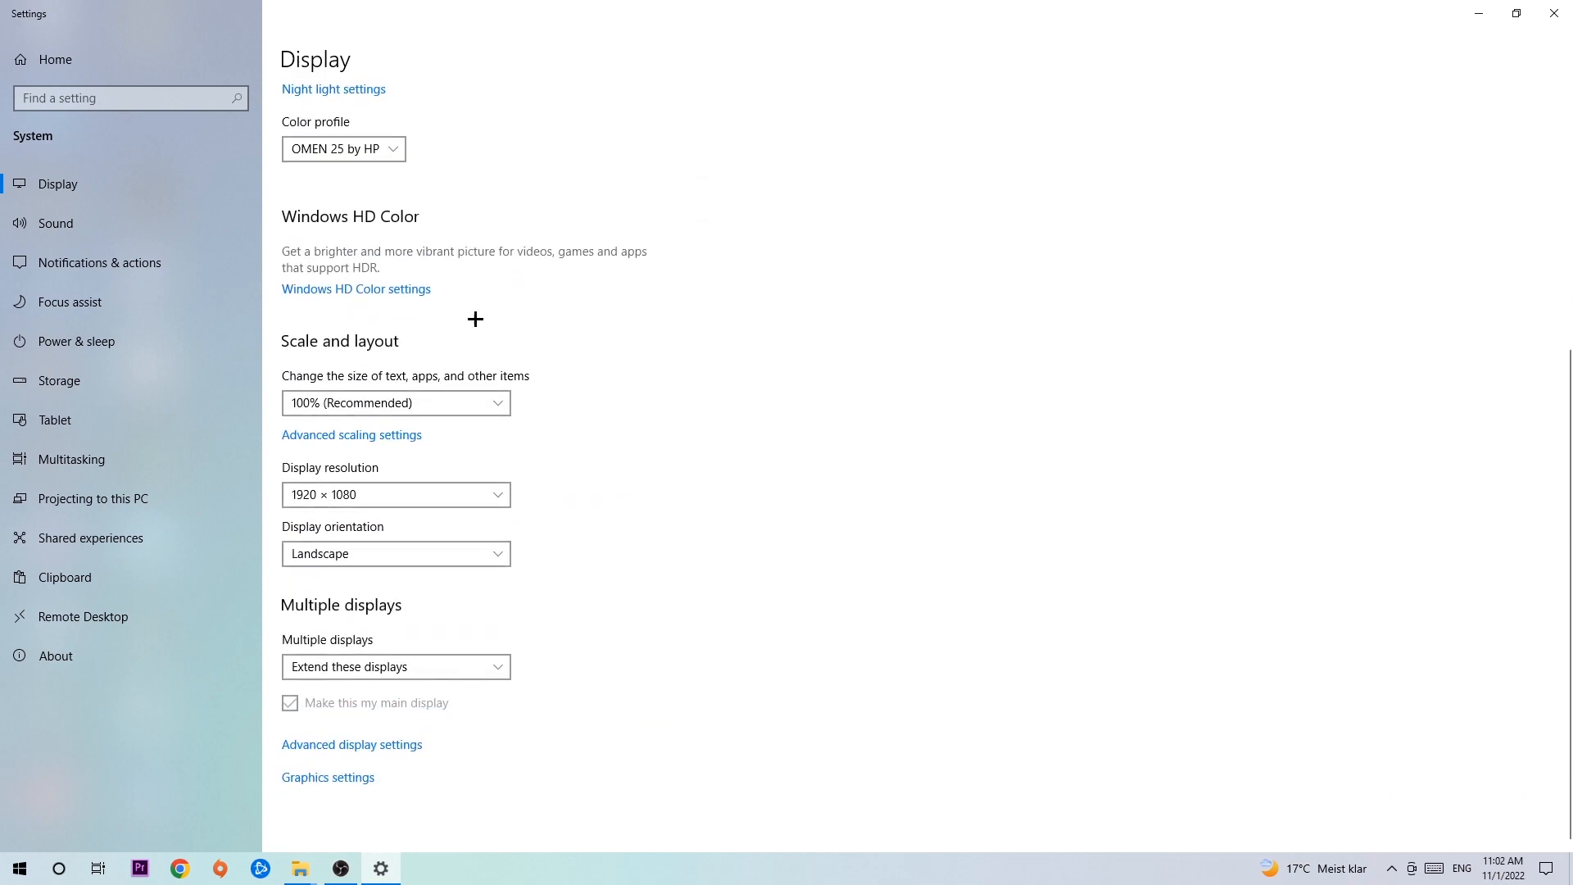
{"action": "mouse_move", "coordinate": [406, 370]}
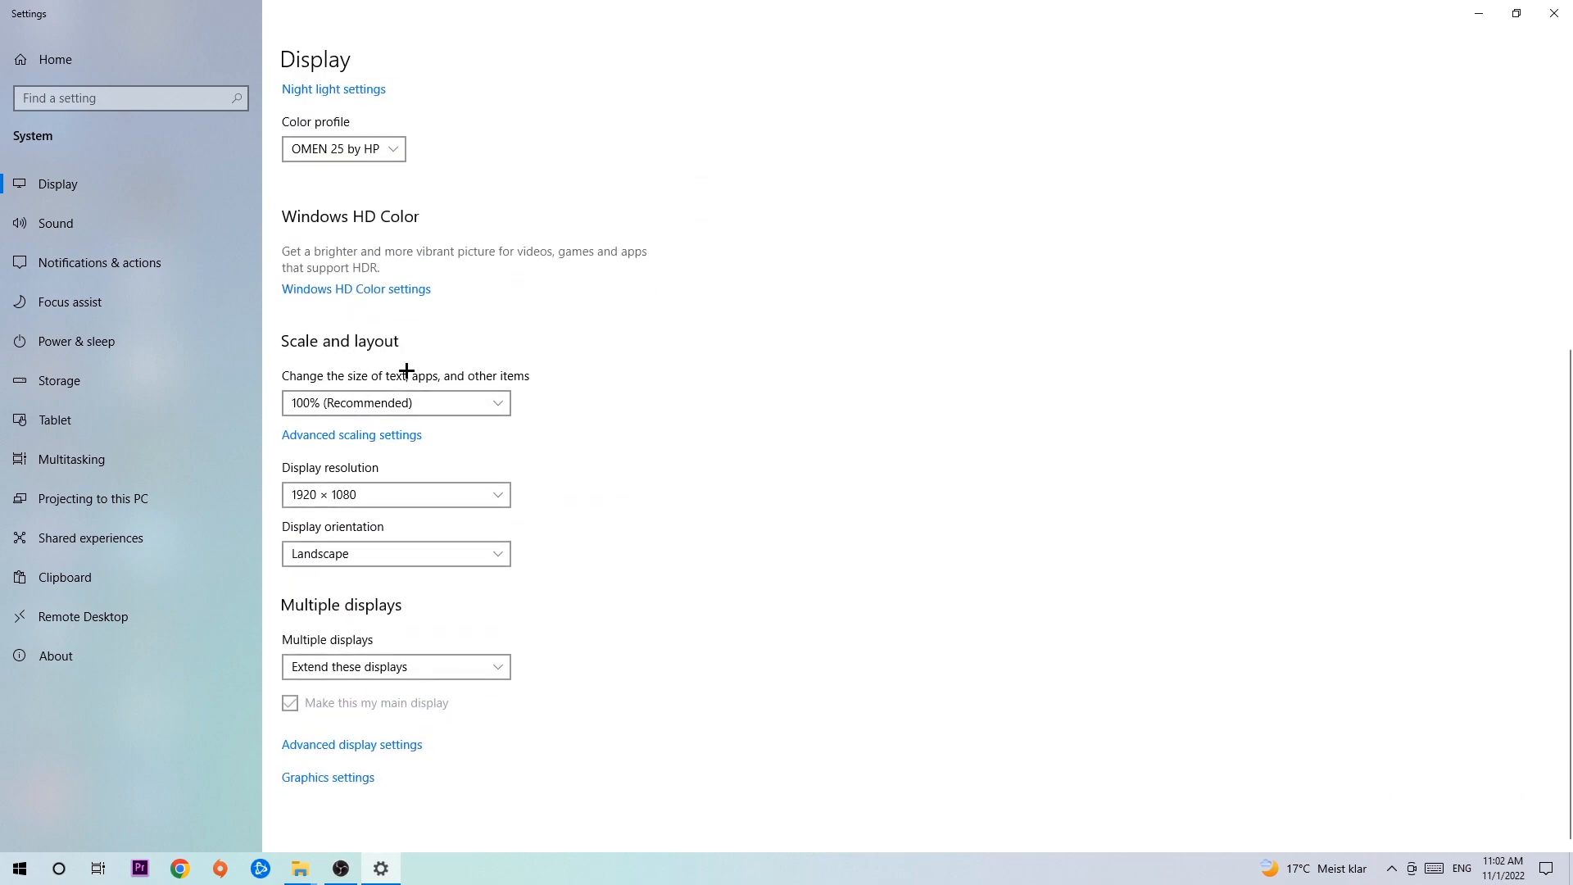
{"action": "mouse_move", "coordinate": [564, 370]}
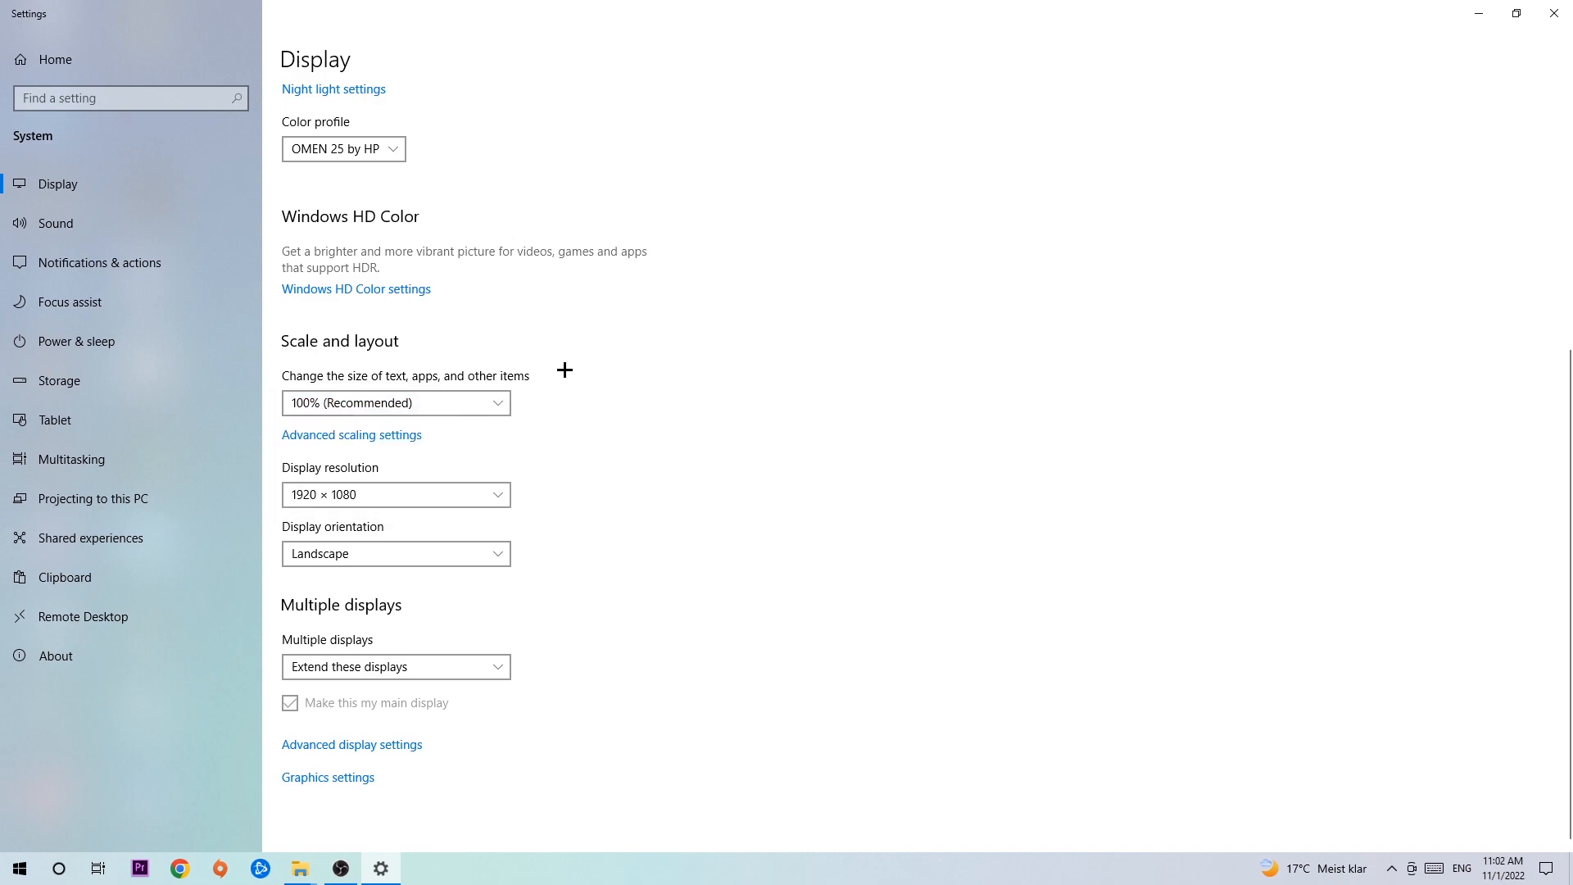
{"action": "mouse_move", "coordinate": [585, 403]}
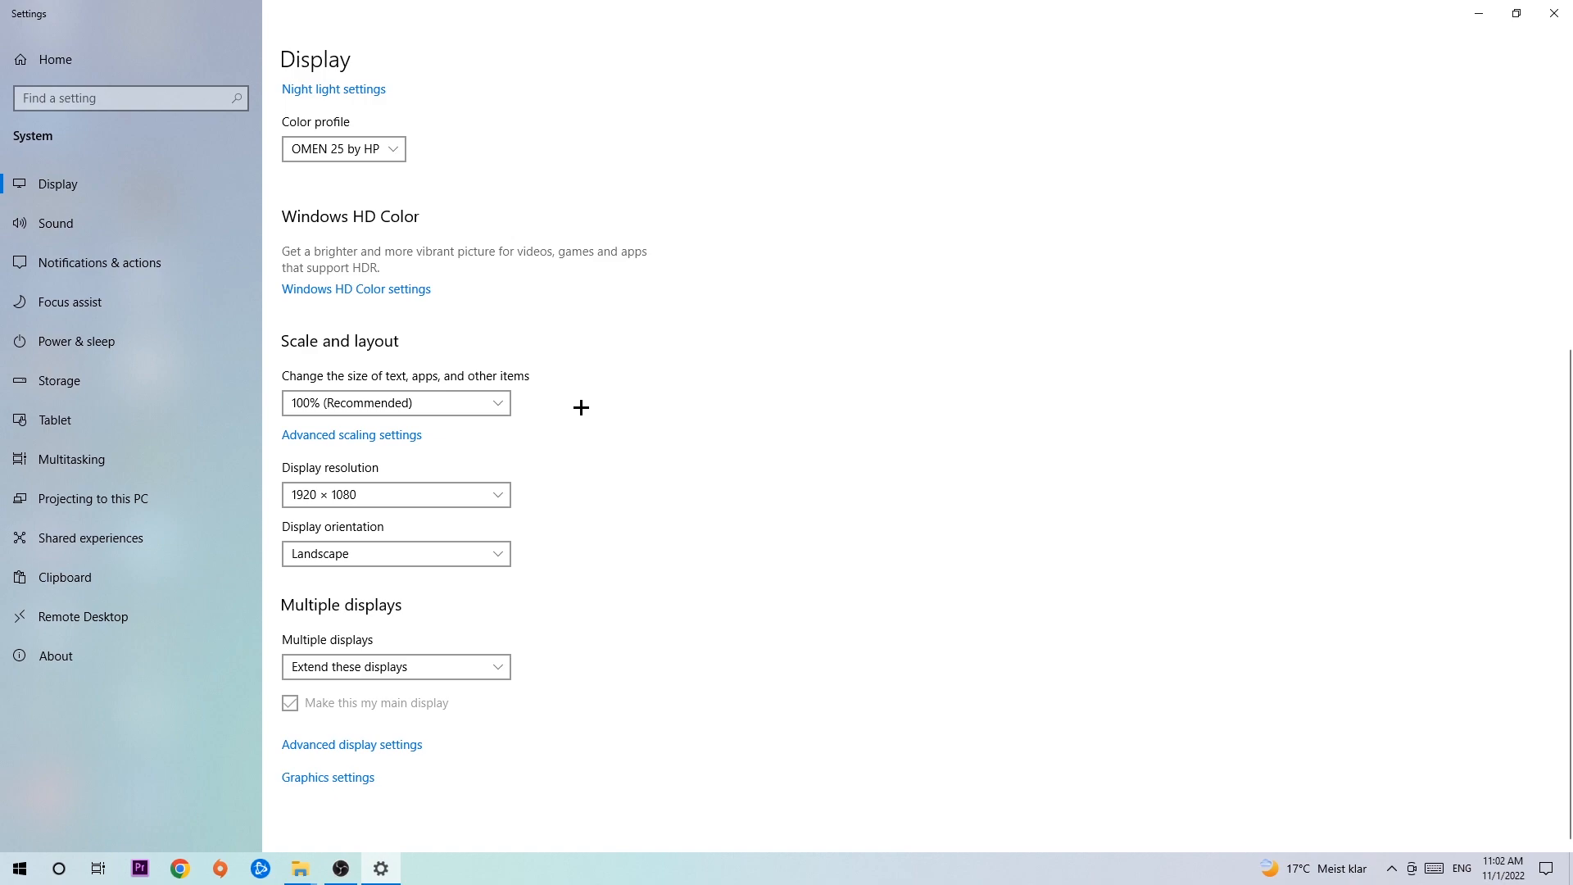
{"action": "mouse_move", "coordinate": [573, 410]}
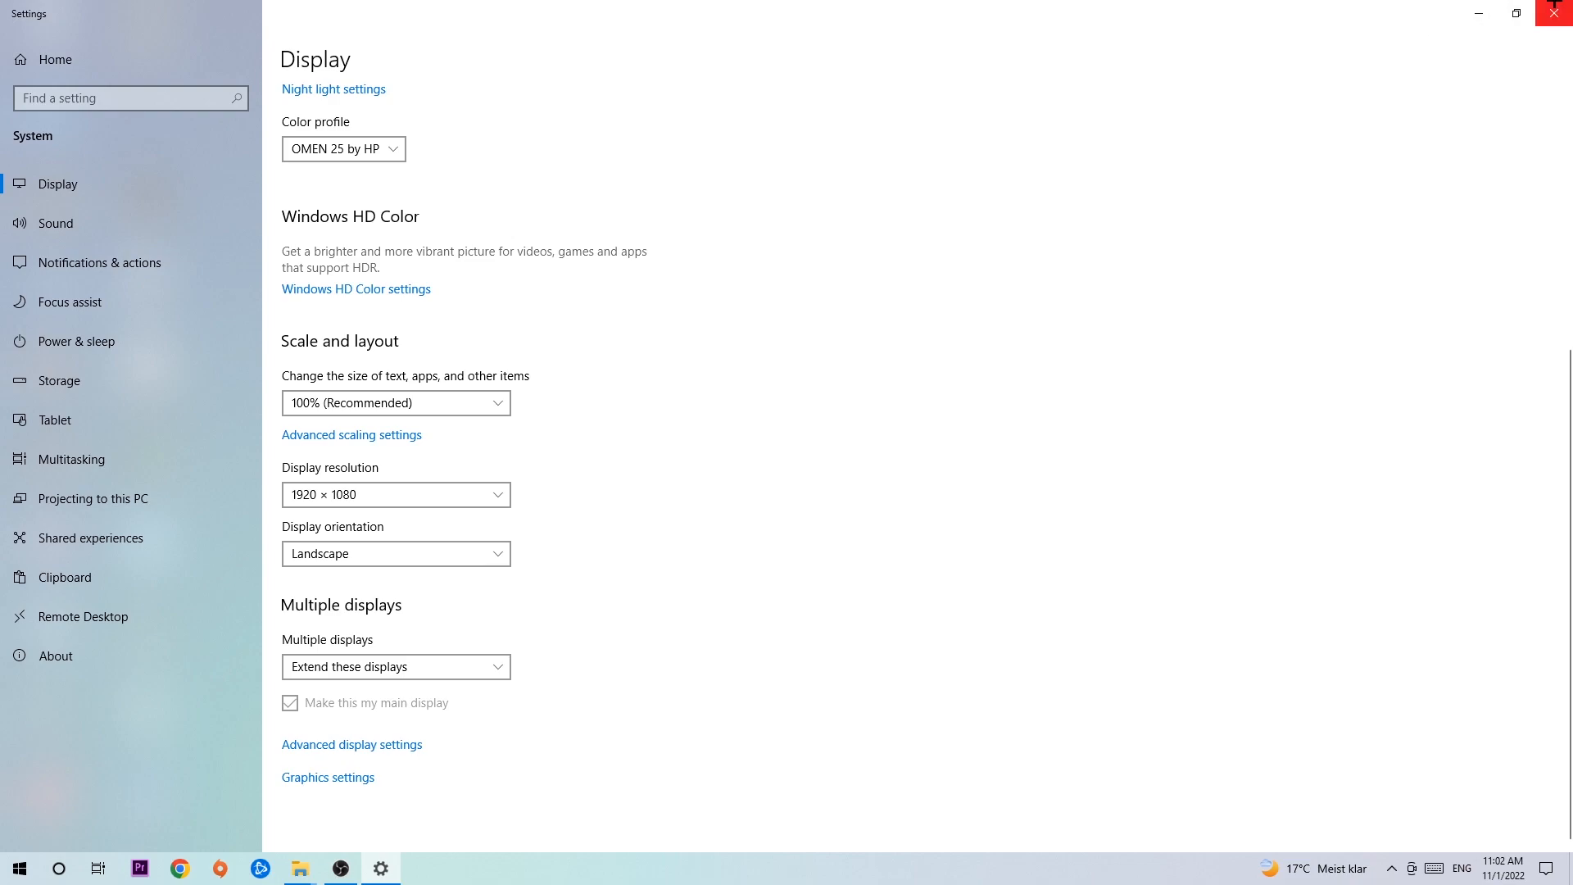
- Reopen Settings at Update & Security and confirm Windows Update reports the PC is up to date
{"action": "left_click", "coordinate": [1555, 13]}
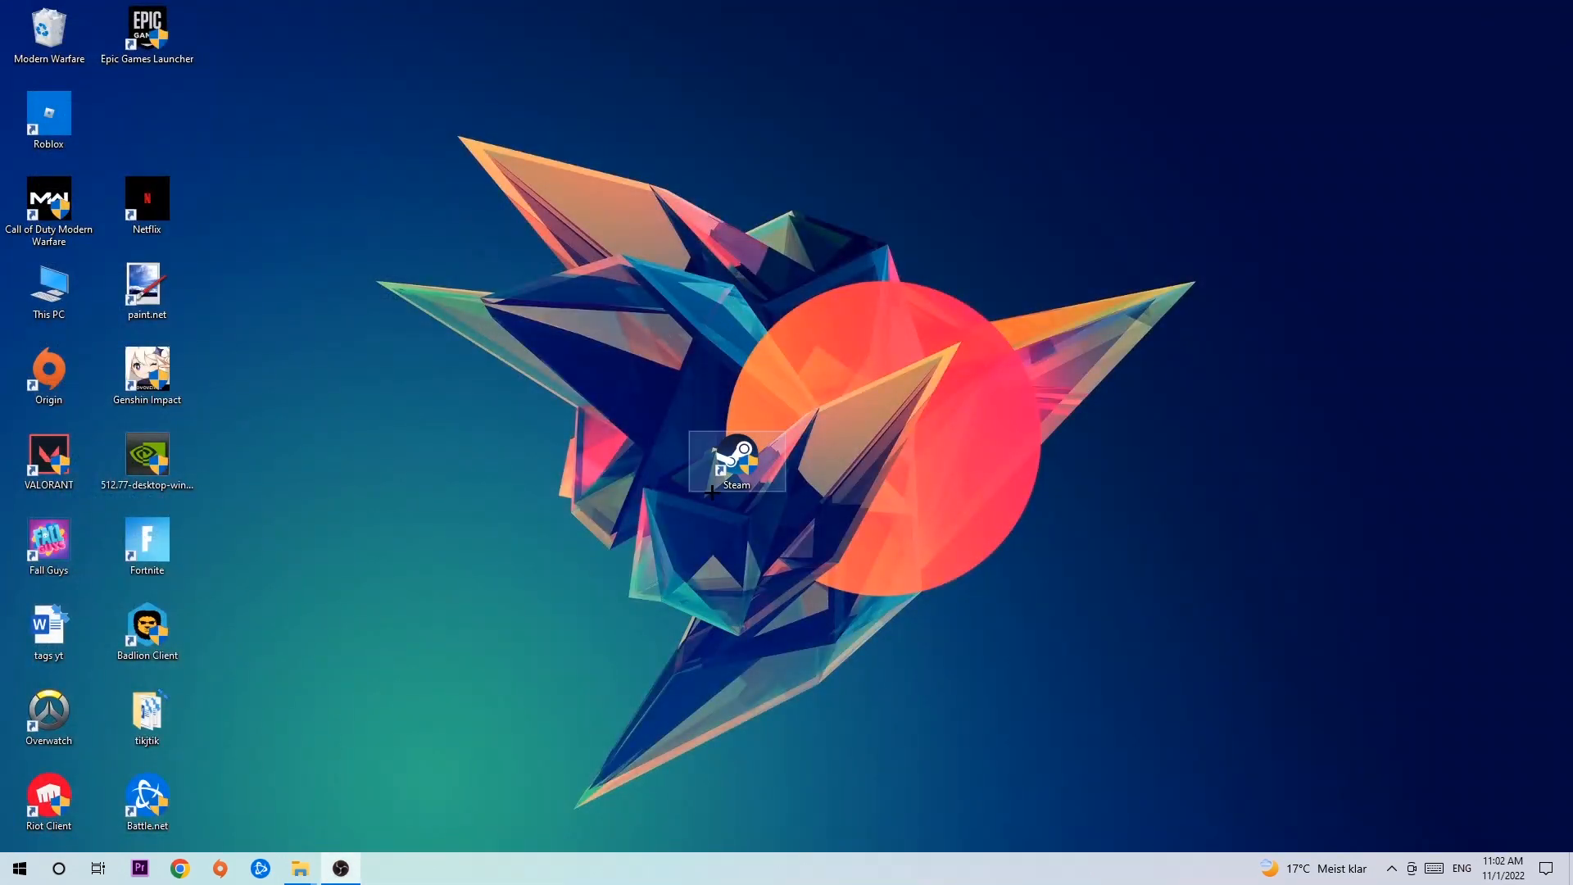
{"action": "left_click", "coordinate": [20, 868]}
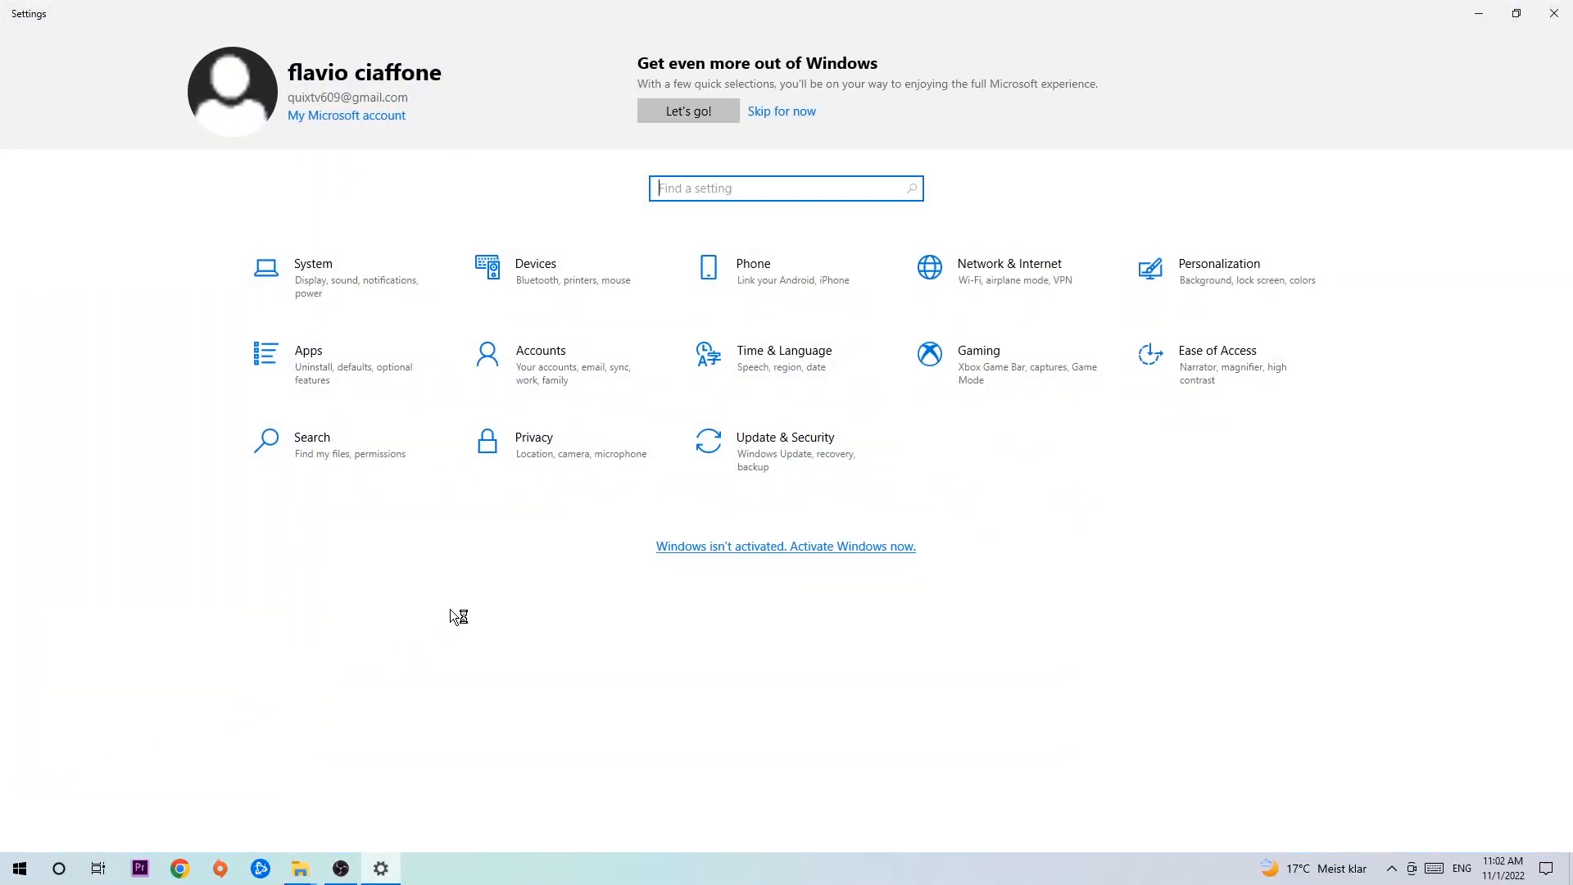
{"action": "left_click", "coordinate": [786, 435]}
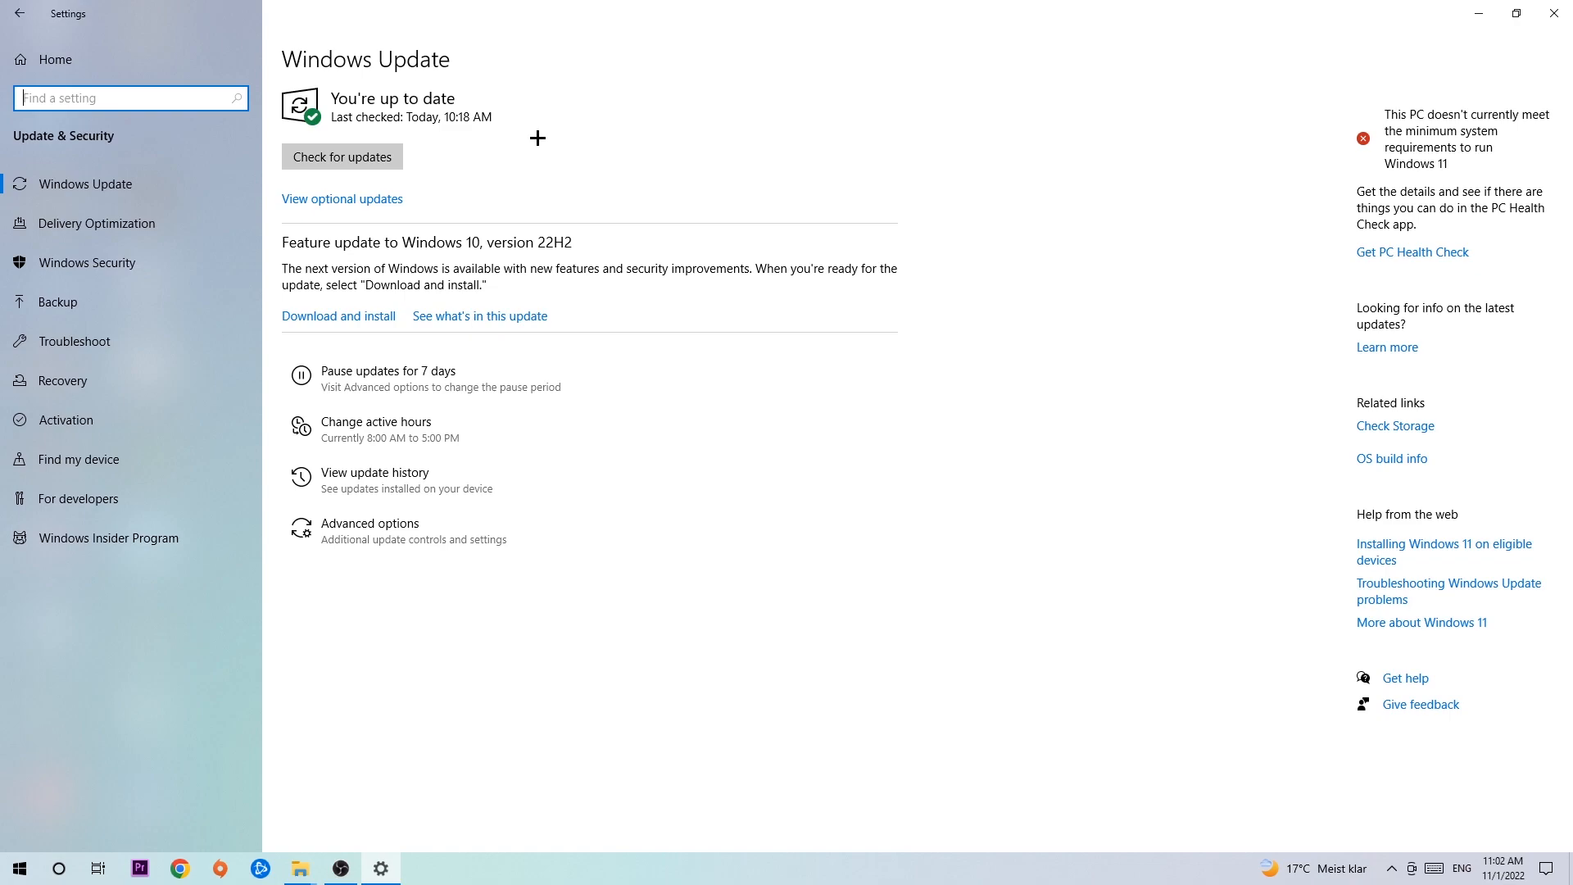
{"action": "mouse_move", "coordinate": [1402, 5]}
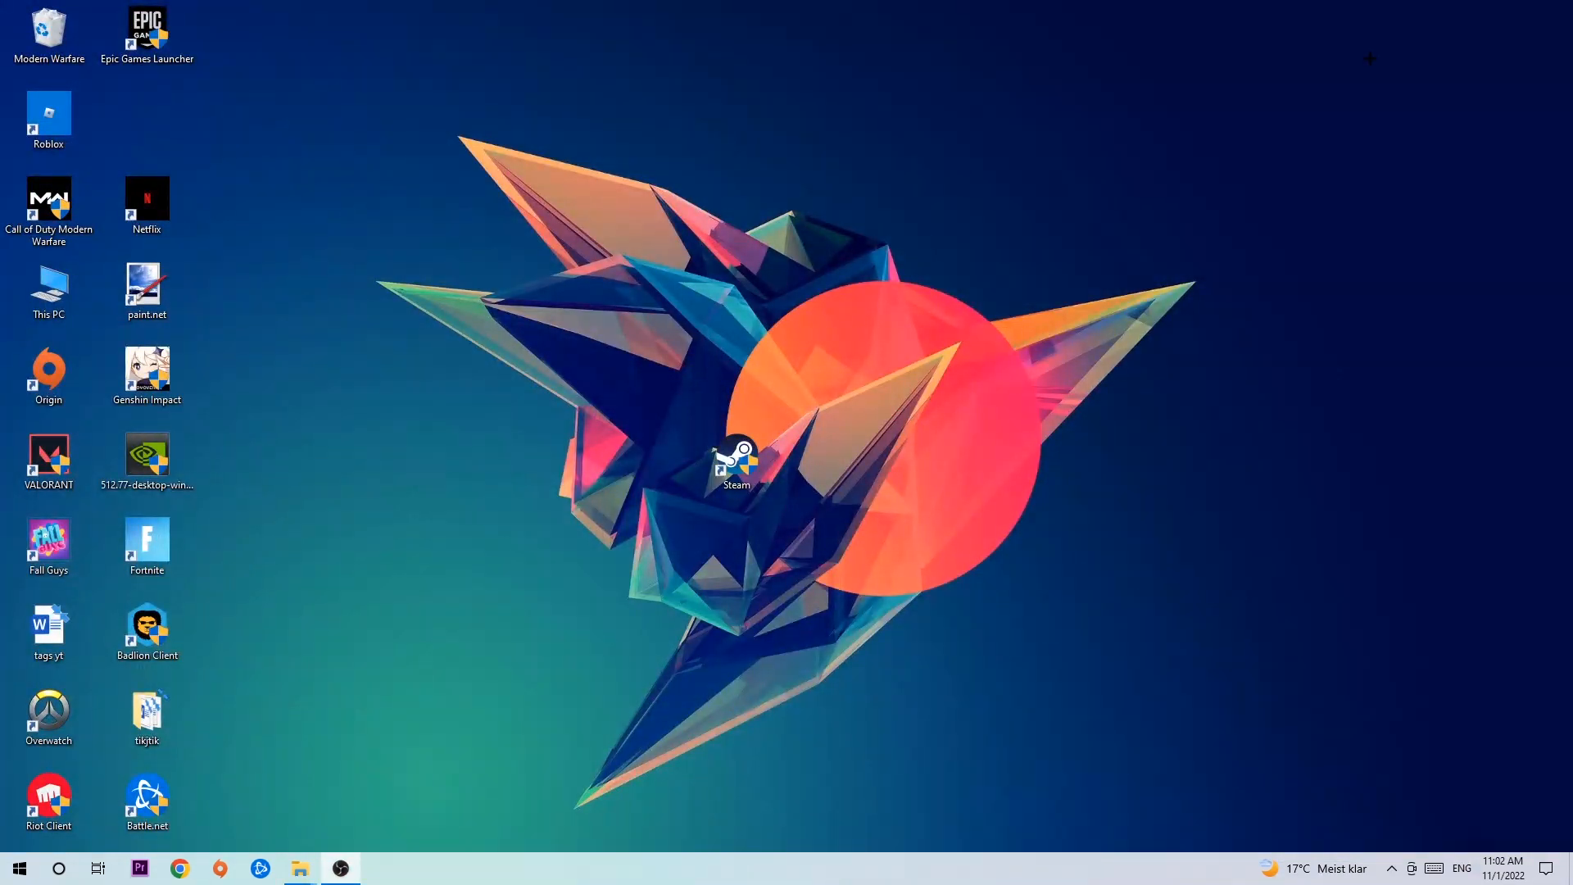
- Move the NVIDIA 512.77 driver installer to the desktop centre just above the Steam shortcut
{"action": "left_click_drag", "start_coordinate": [146, 457], "coordinate": [638, 297]}
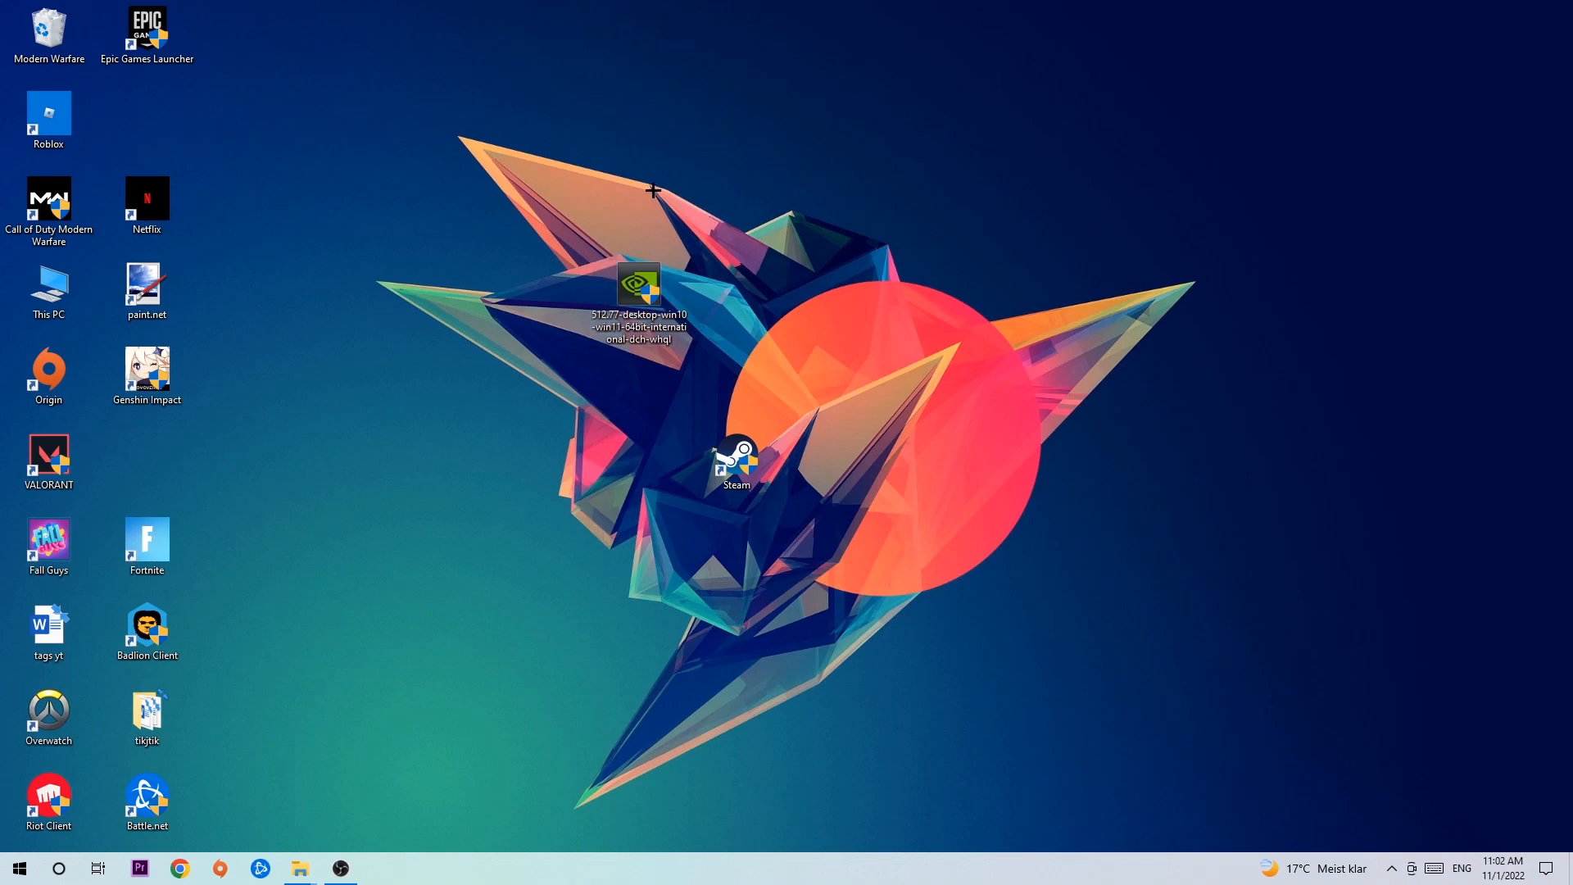
{"action": "mouse_move", "coordinate": [649, 222]}
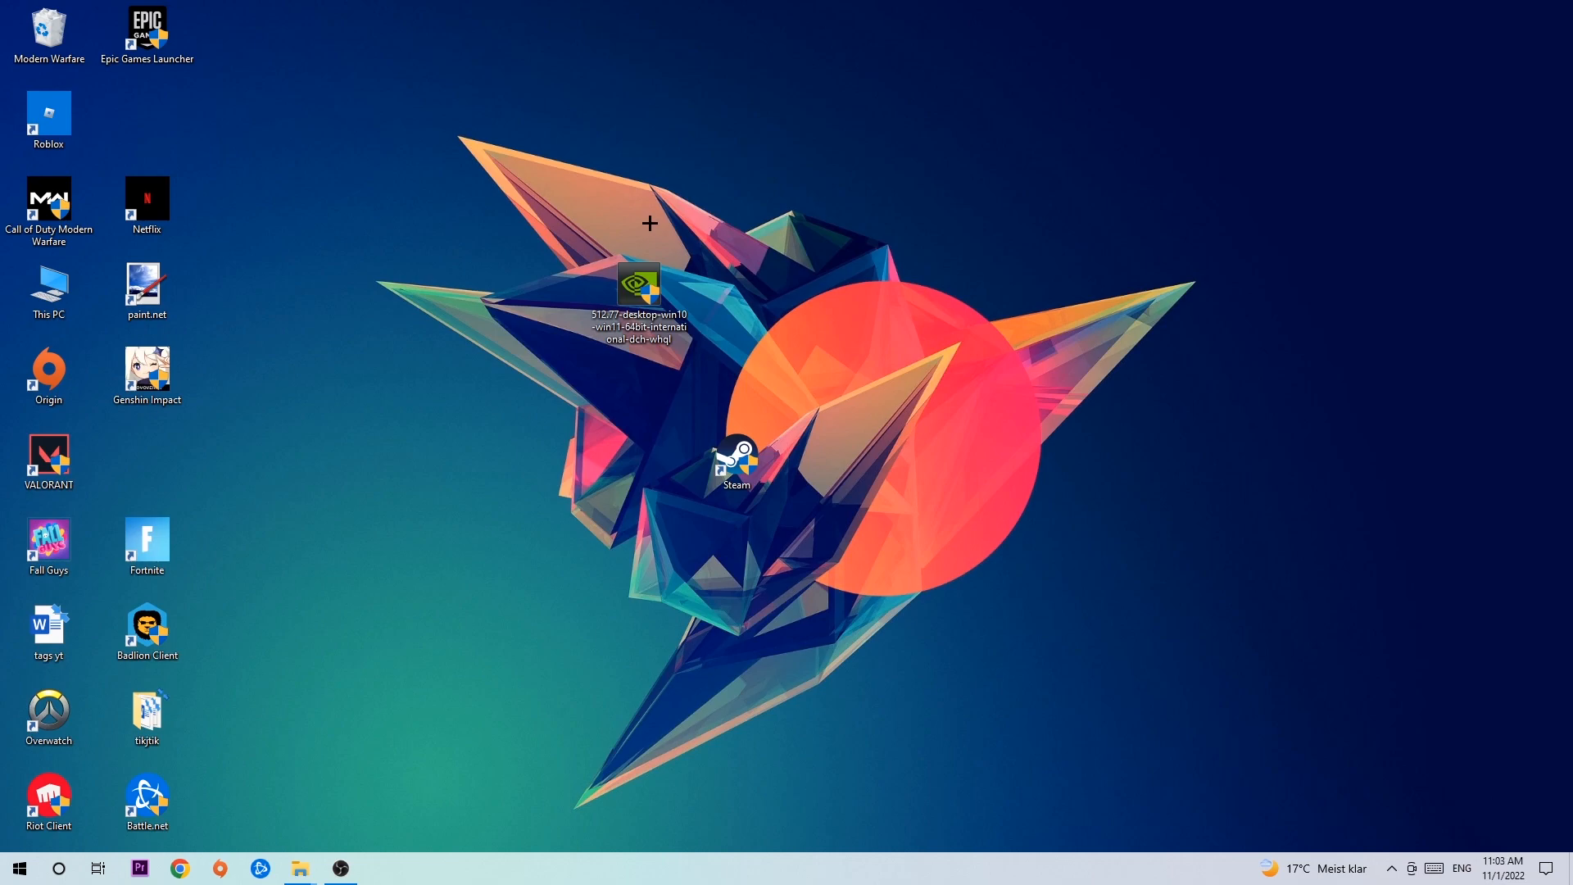
{"action": "mouse_move", "coordinate": [632, 255]}
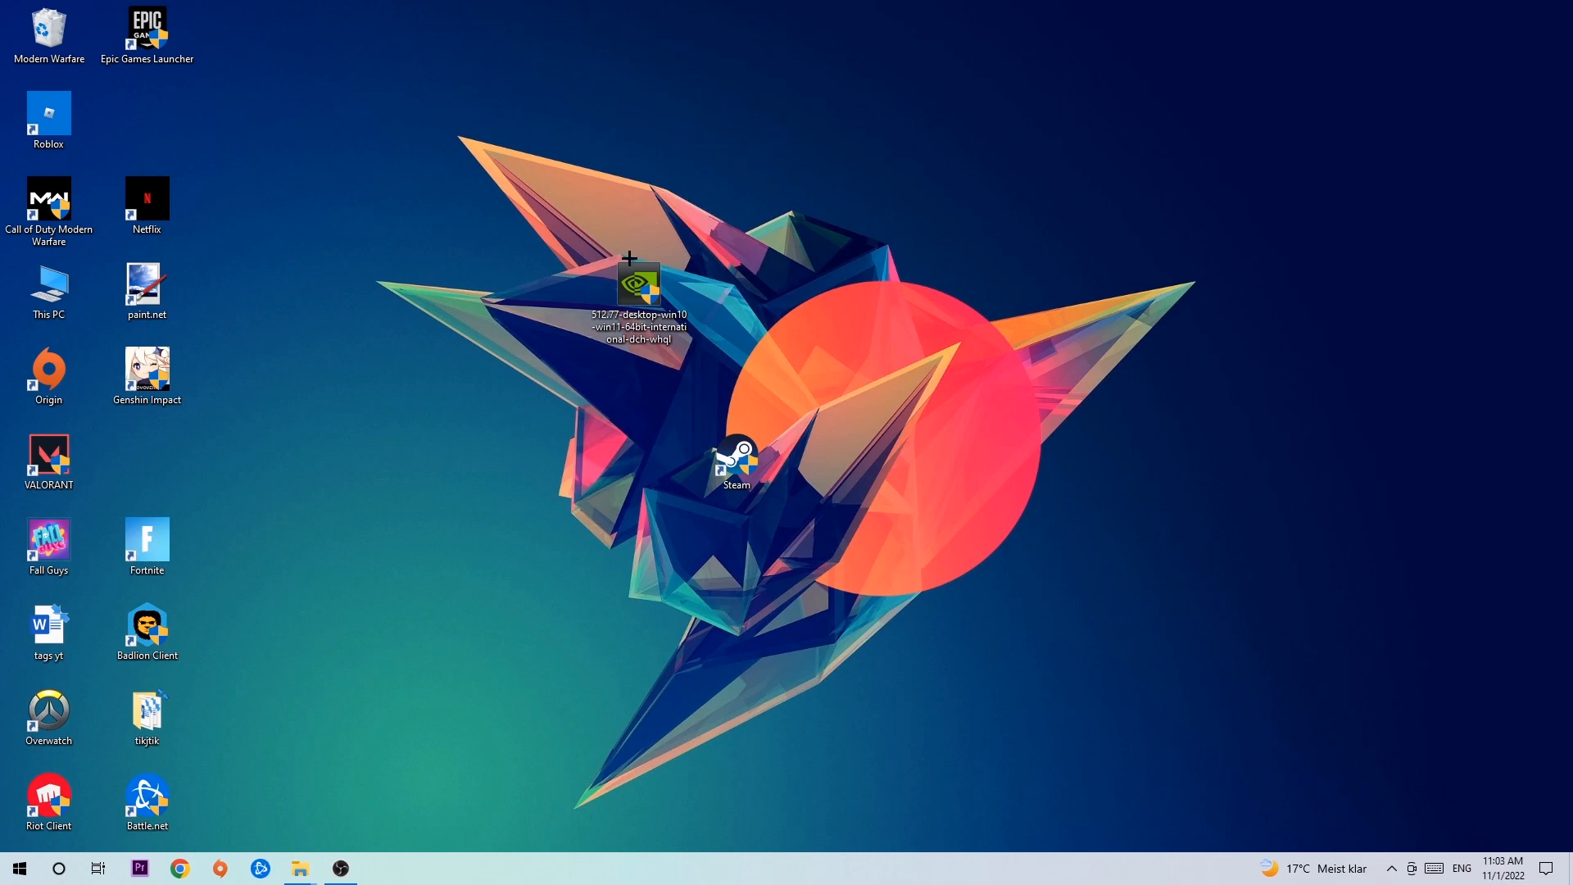
{"action": "left_click_drag", "start_coordinate": [639, 285], "coordinate": [736, 367]}
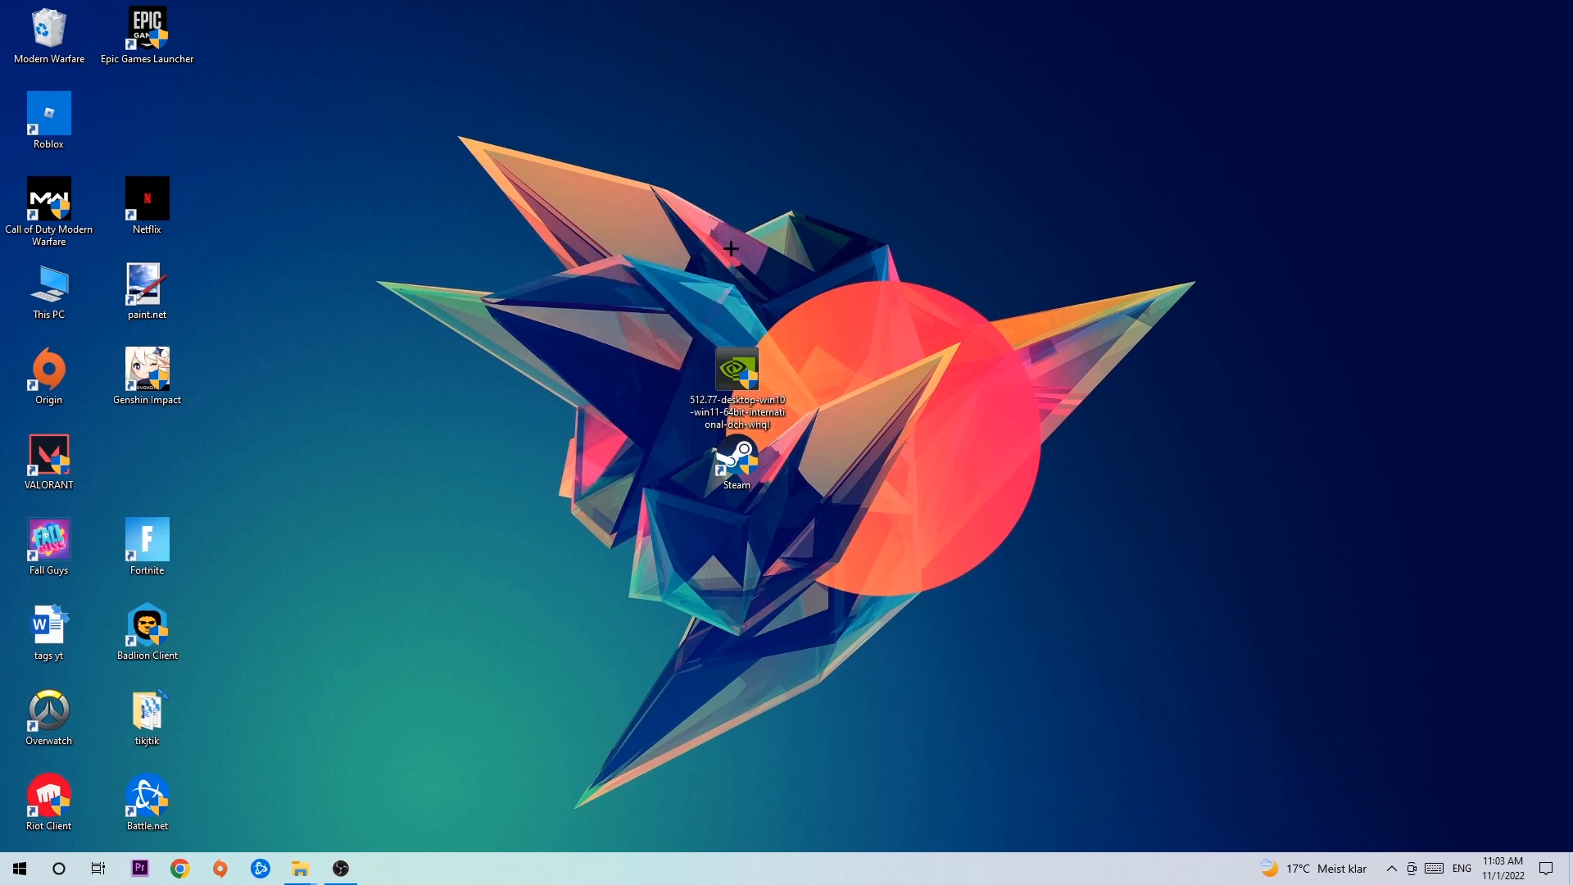